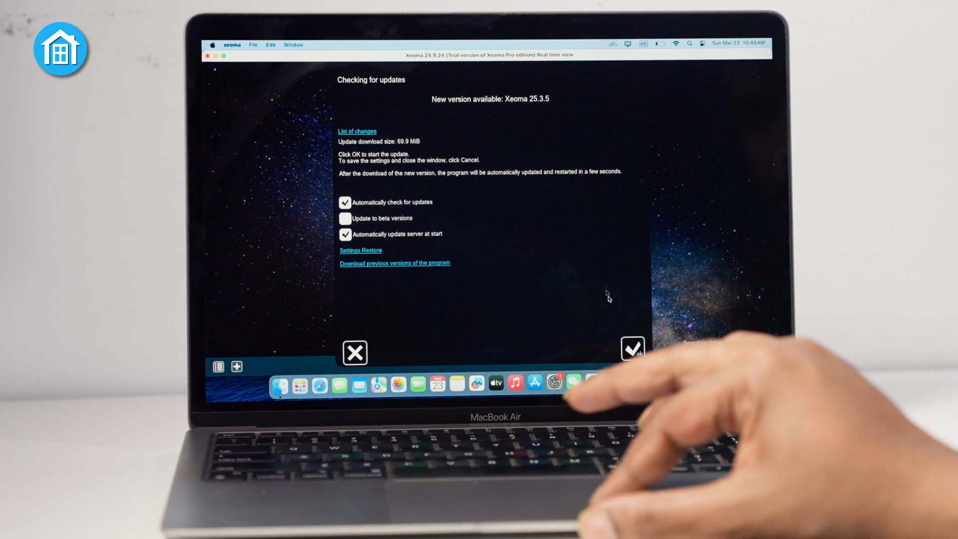
Dismiss the update check and show the Installation options dialog.
{"action": "left_click", "coordinate": [631, 348]}
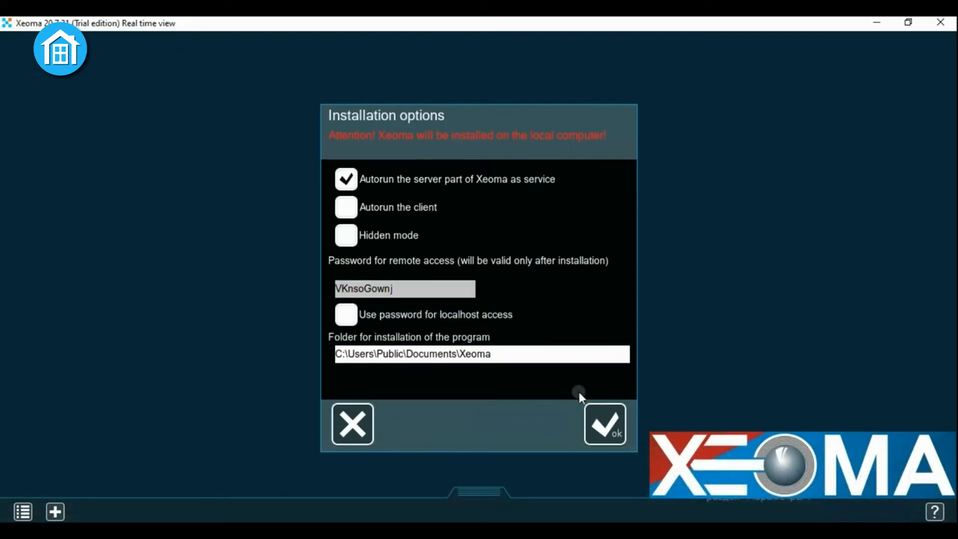
Enable autorun of the server part as a service and edit the remote access password.
{"action": "left_click", "coordinate": [604, 422]}
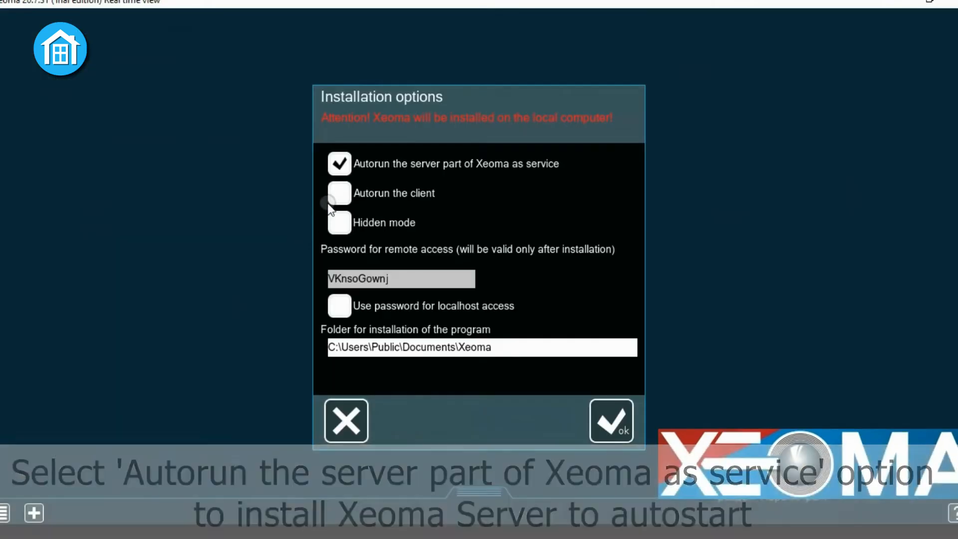
{"action": "left_click", "coordinate": [339, 194]}
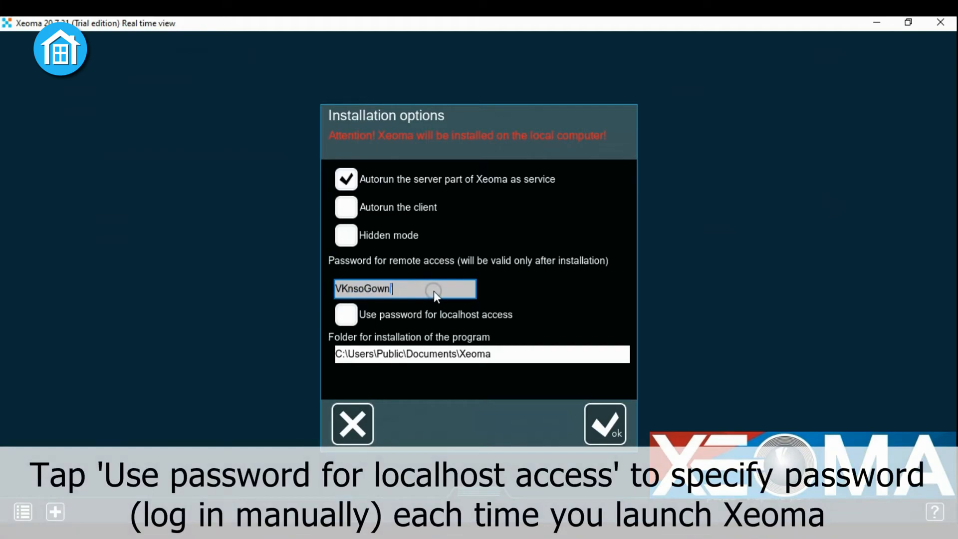
{"action": "mouse_move", "coordinate": [482, 303]}
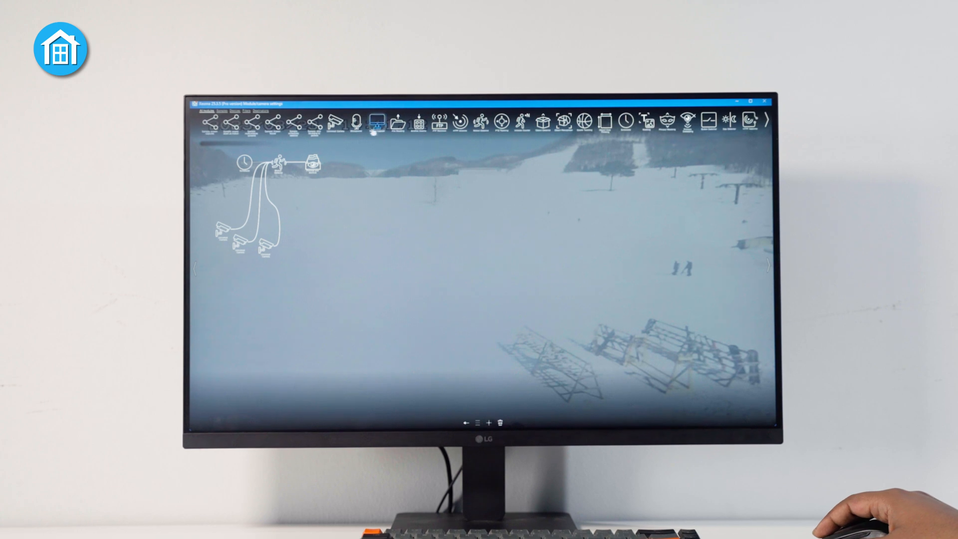
Review the license upgrade options, then reach the IP camera login prompt with empty credentials.
{"action": "left_click", "coordinate": [379, 127]}
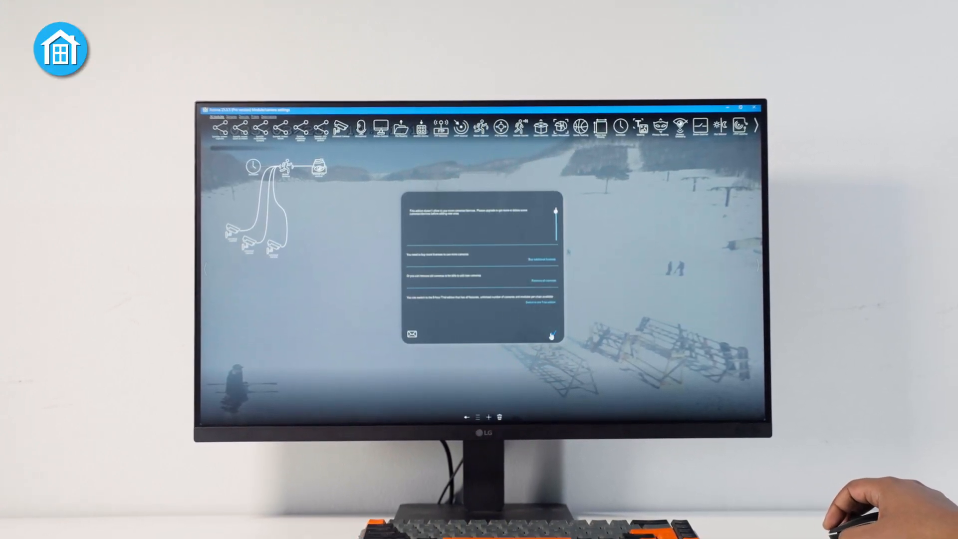
{"action": "left_click", "coordinate": [555, 333]}
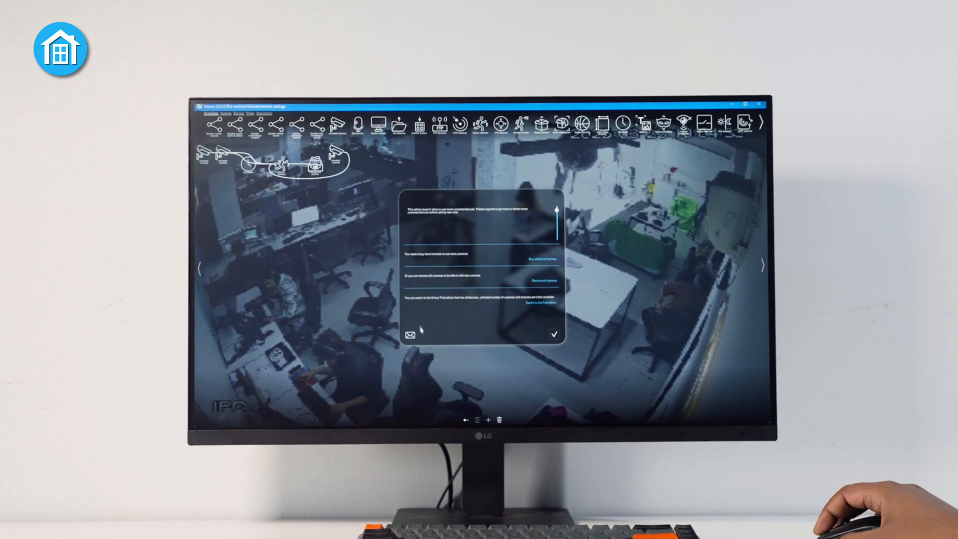
{"action": "left_click", "coordinate": [554, 333]}
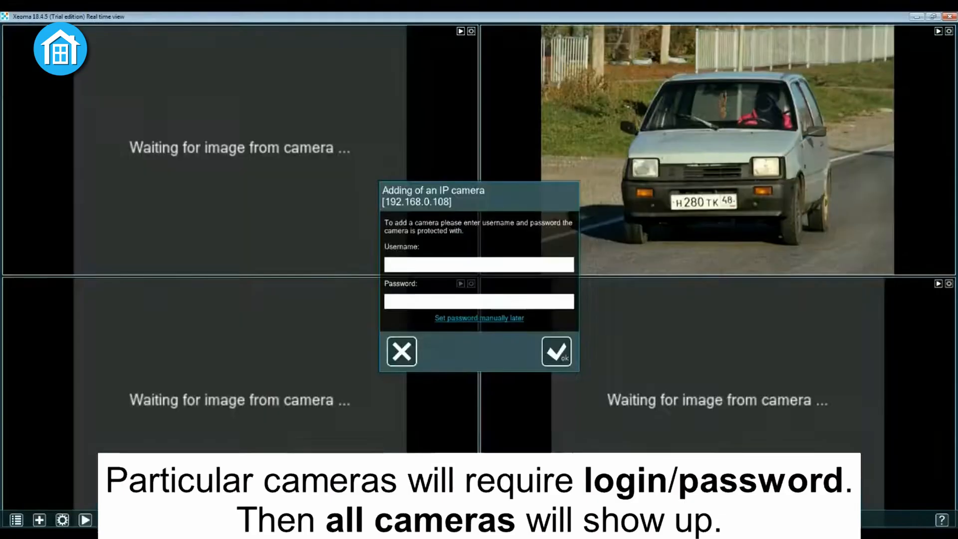
Check the pages layout menu of the multi-camera view, then show the camera-to-detector module chain.
{"action": "left_click", "coordinate": [556, 351]}
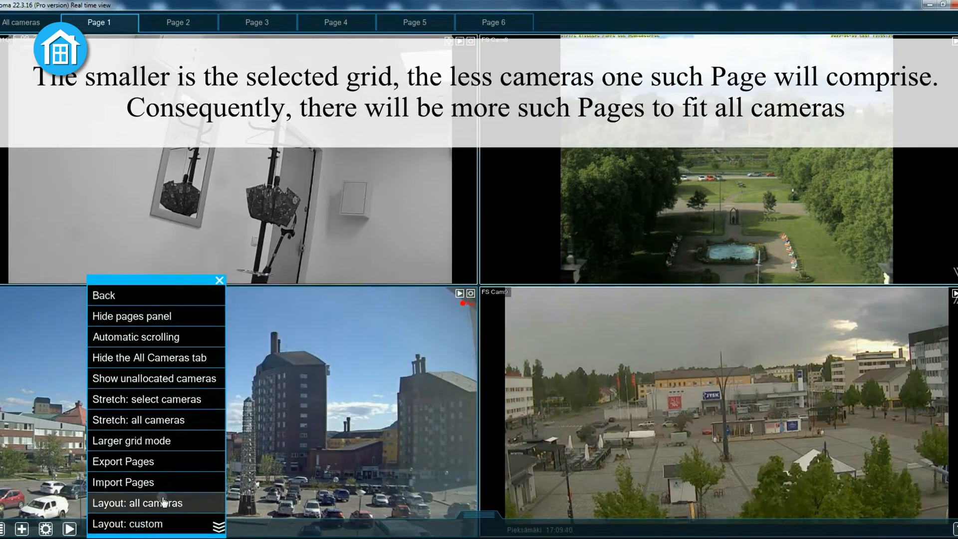
{"action": "left_click", "coordinate": [147, 503]}
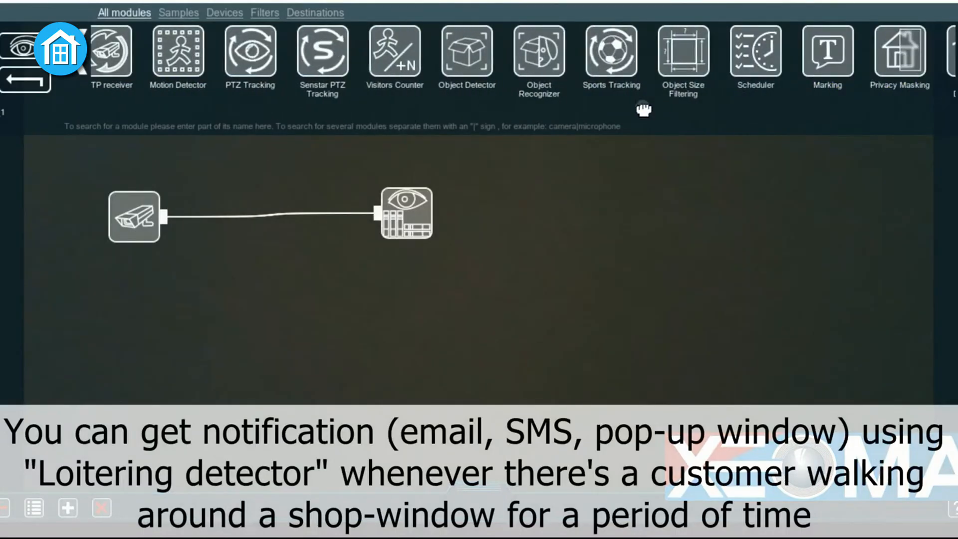
{"action": "scroll", "scroll_direction": "right", "scroll_amount": 3}
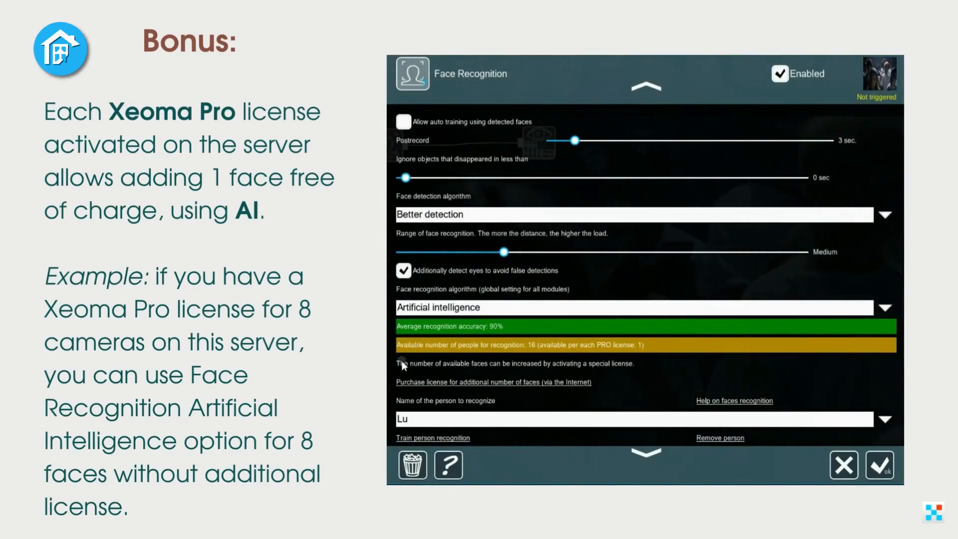
{"action": "mouse_move", "coordinate": [559, 374]}
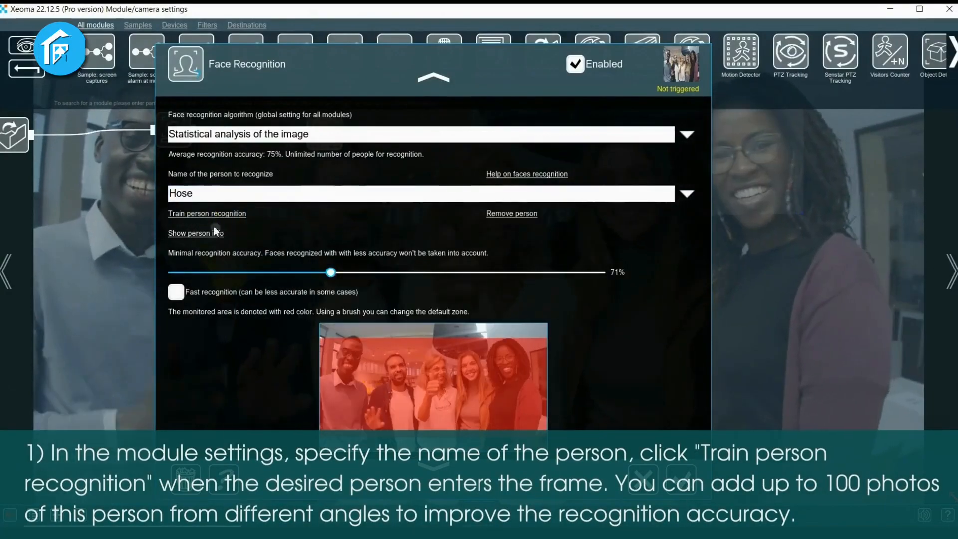
View the stored person info for Hose, close it, and scroll on to the Crowd Detector settings.
{"action": "left_click", "coordinate": [196, 234]}
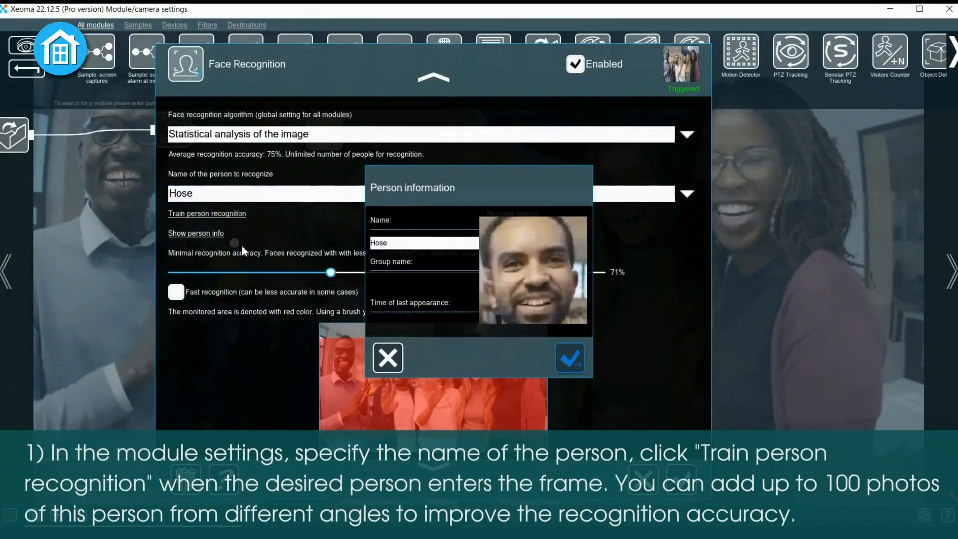
{"action": "left_click", "coordinate": [387, 358]}
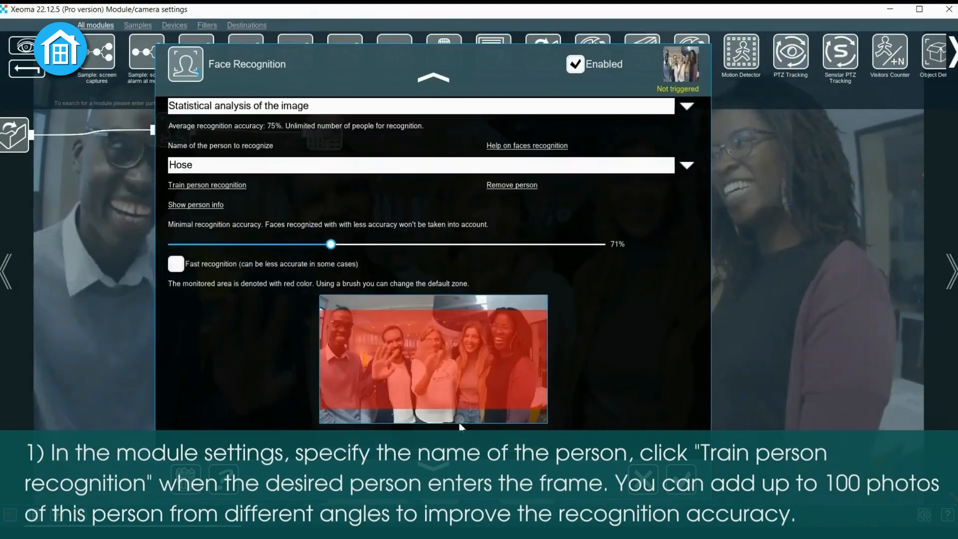
{"action": "scroll", "scroll_direction": "down", "scroll_amount": 3}
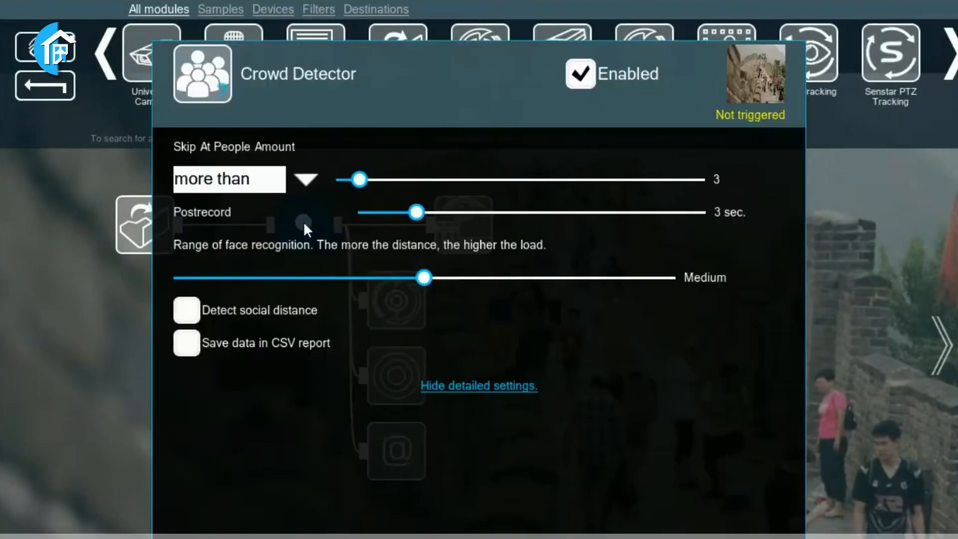
{"action": "left_click", "coordinate": [229, 180]}
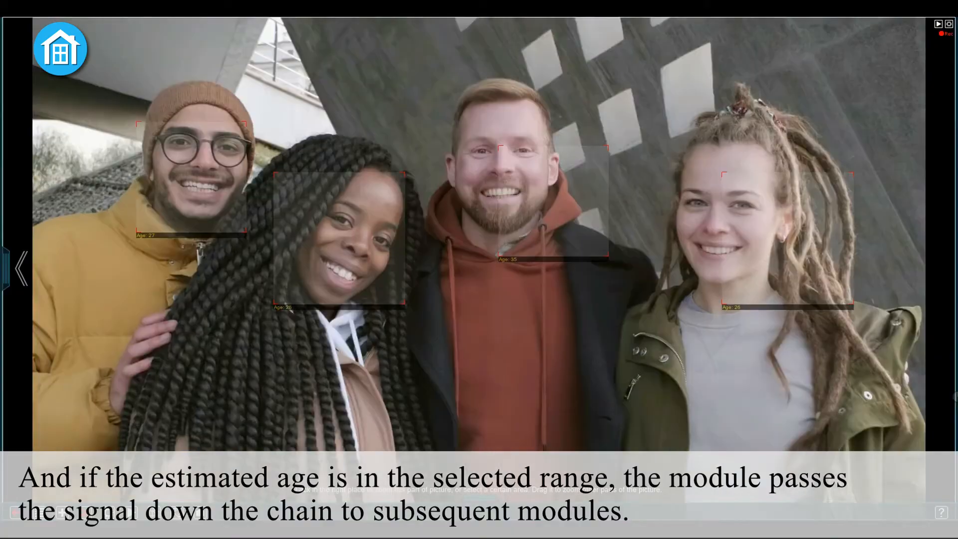
{"action": "left_click", "coordinate": [585, 237]}
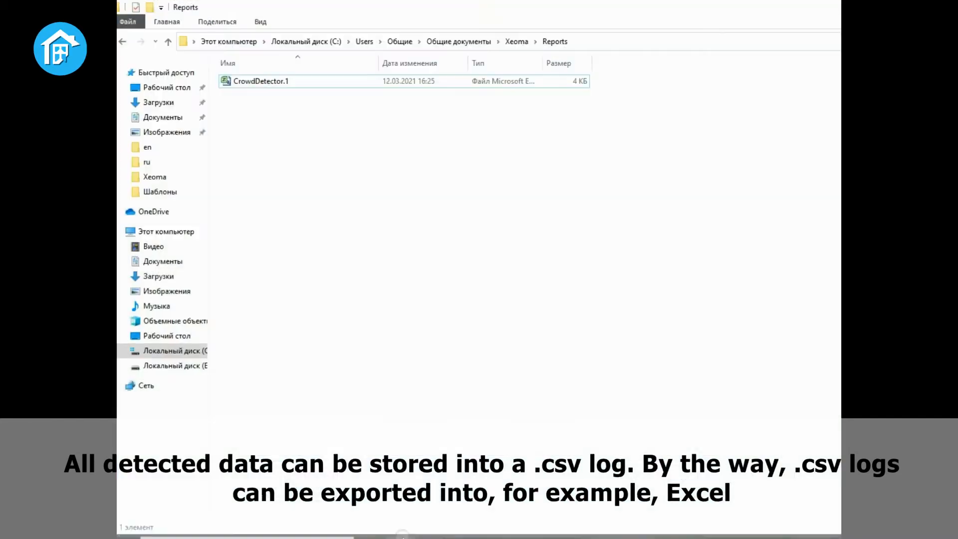
{"action": "double_click", "coordinate": [260, 80]}
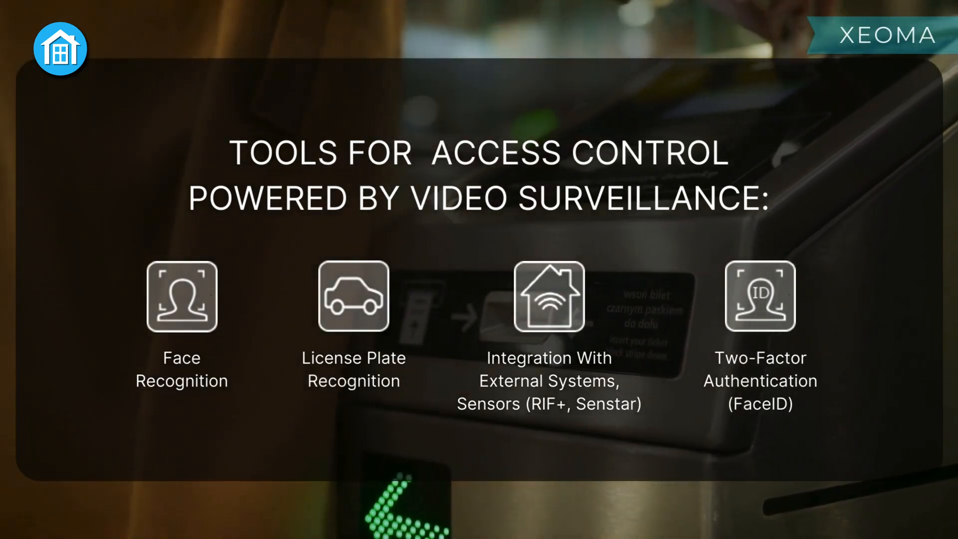
{"action": "left_click", "coordinate": [187, 257]}
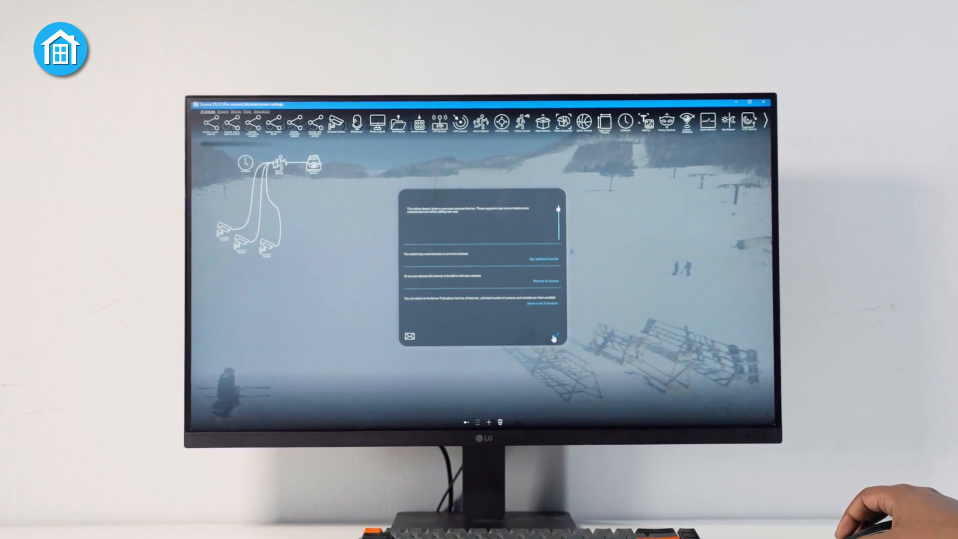
Turn all cameras on from the main menu so the twelve-camera grid shows live feeds.
{"action": "left_click", "coordinate": [557, 335]}
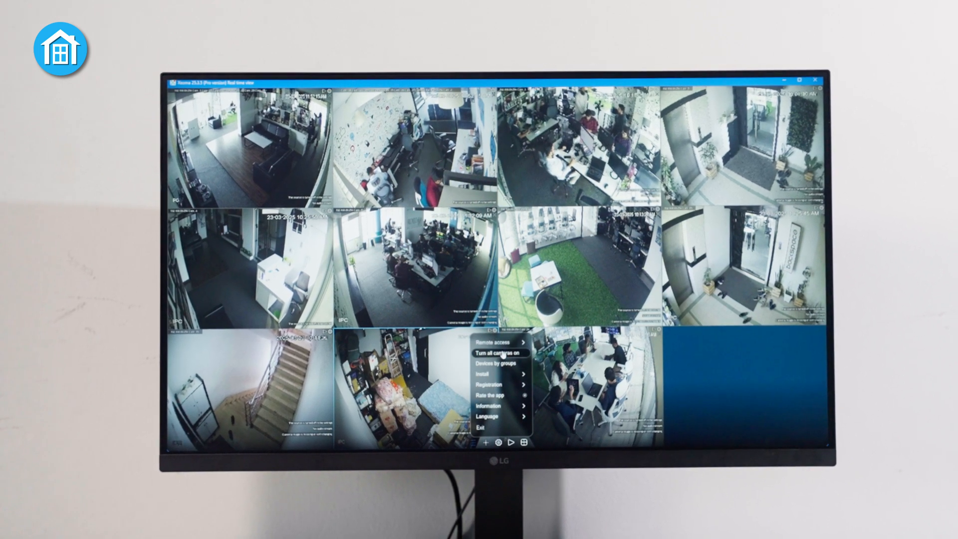
{"action": "left_click", "coordinate": [497, 353]}
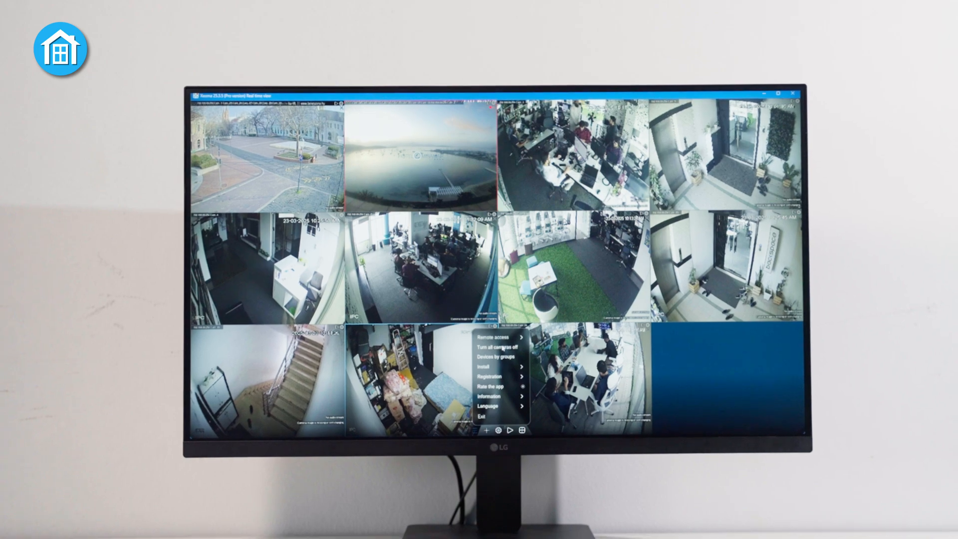
{"action": "left_click", "coordinate": [496, 337]}
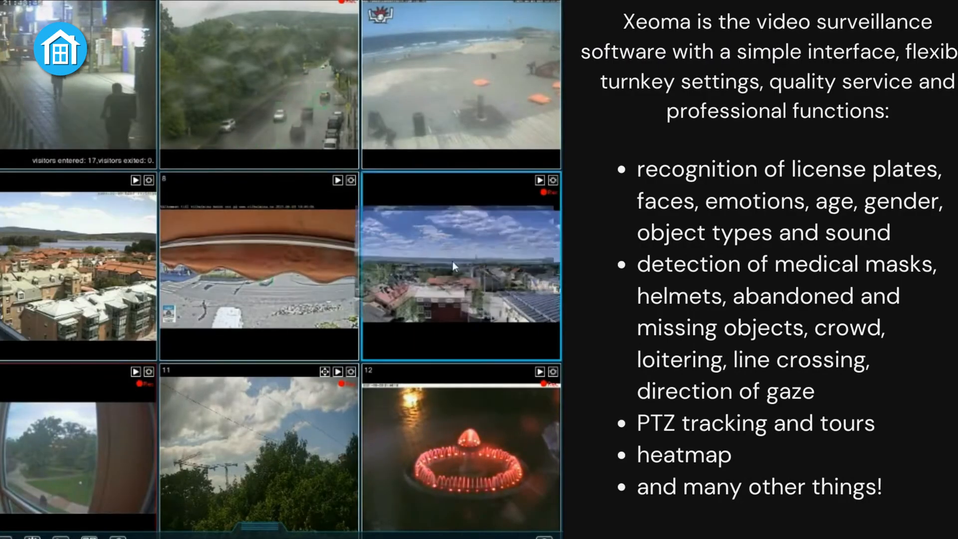
{"action": "double_click", "coordinate": [453, 268]}
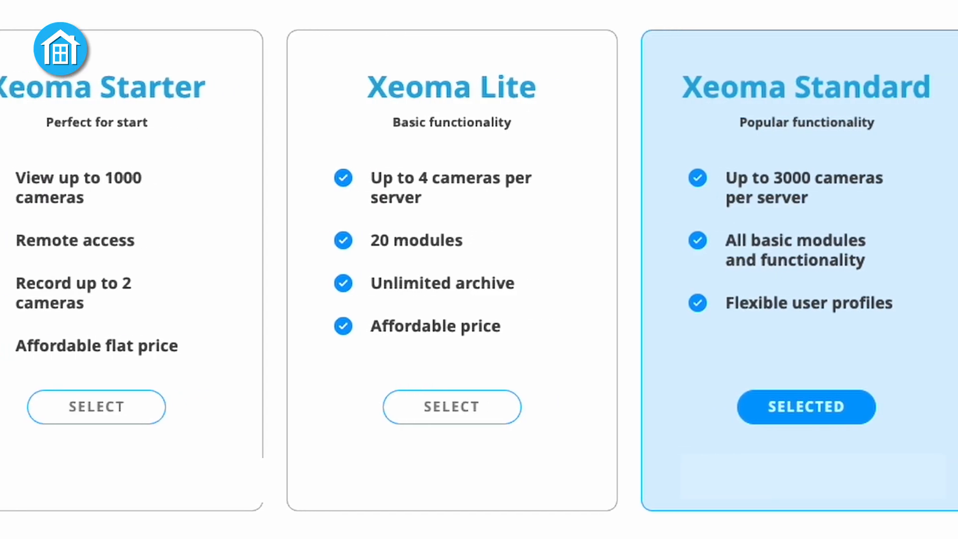
{"action": "scroll", "scroll_direction": "right", "scroll_amount": 3}
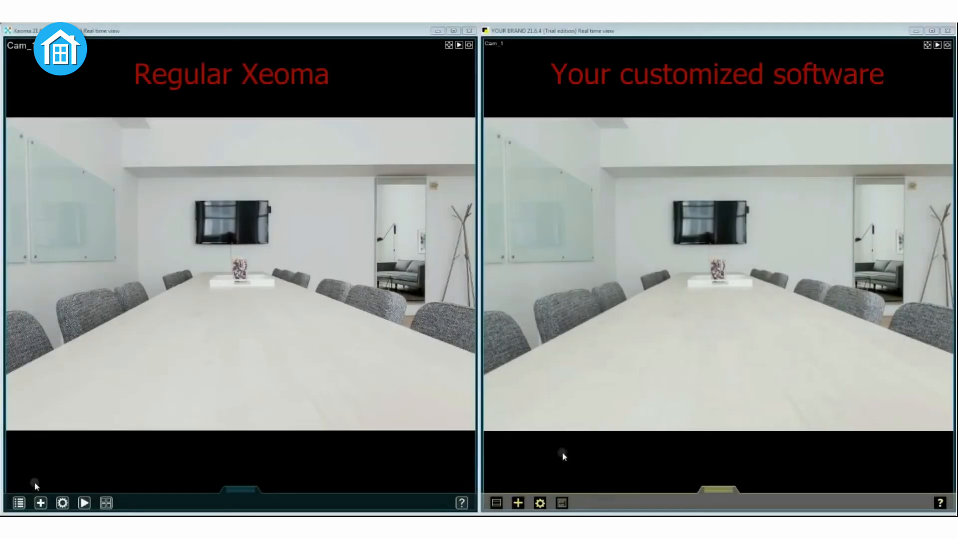
{"action": "left_click", "coordinate": [20, 502]}
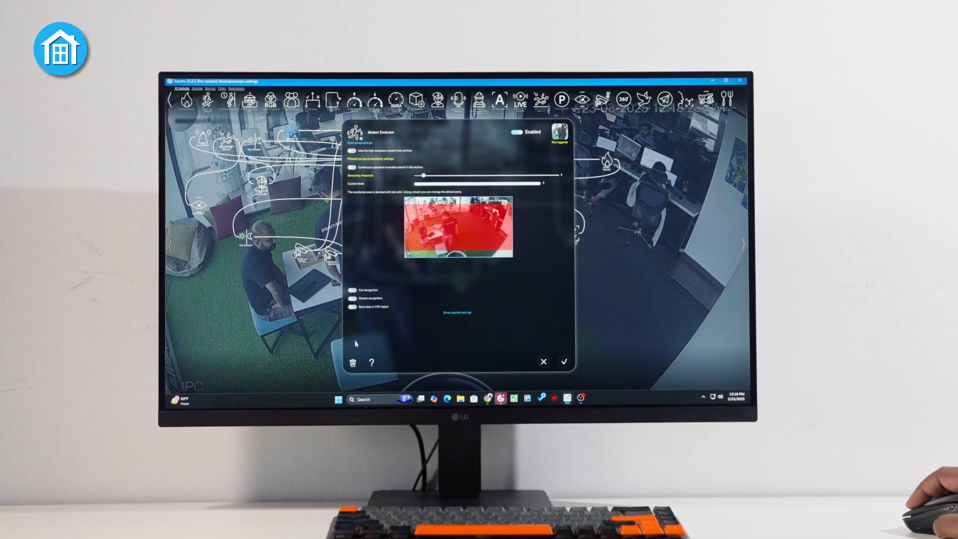
{"action": "left_click", "coordinate": [564, 361]}
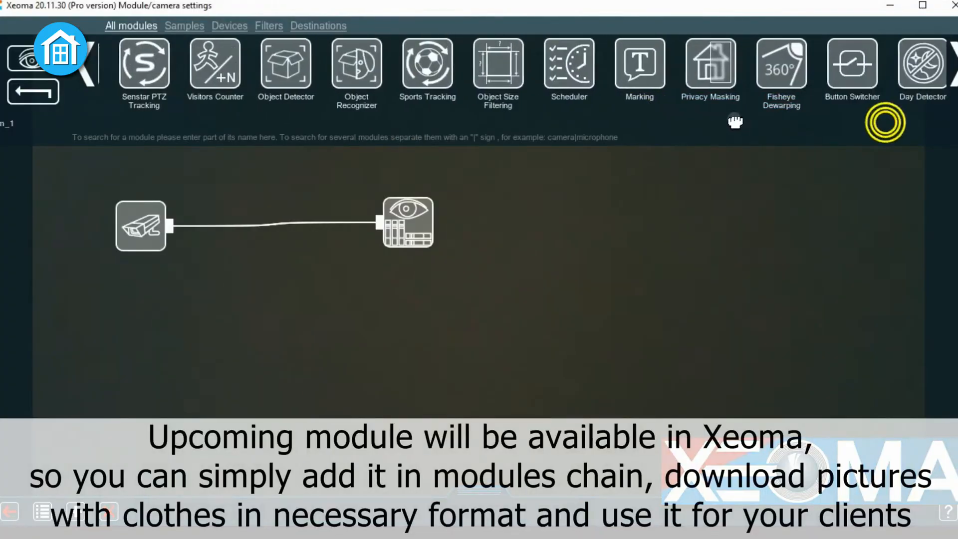
{"action": "scroll", "scroll_direction": "right", "scroll_amount": 3}
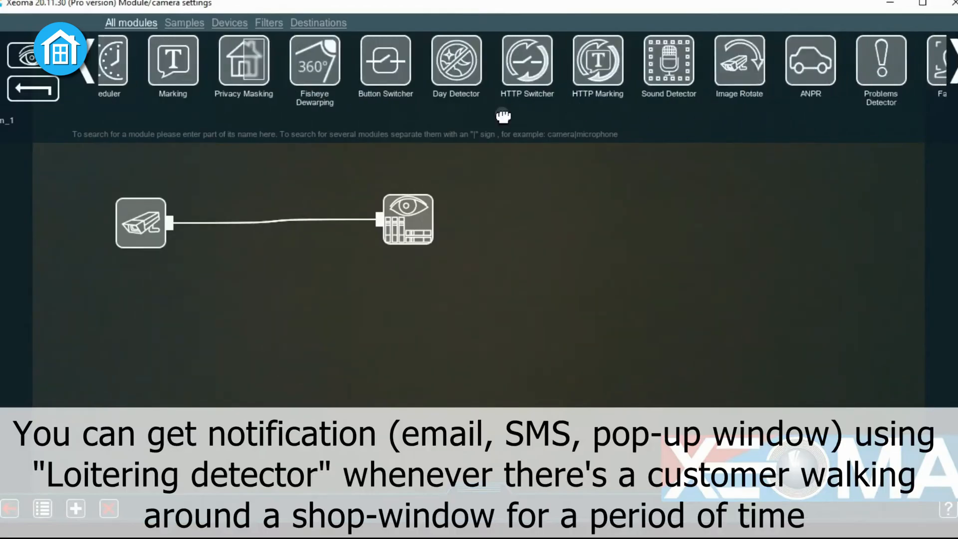
{"action": "scroll", "scroll_direction": "right", "scroll_amount": 3}
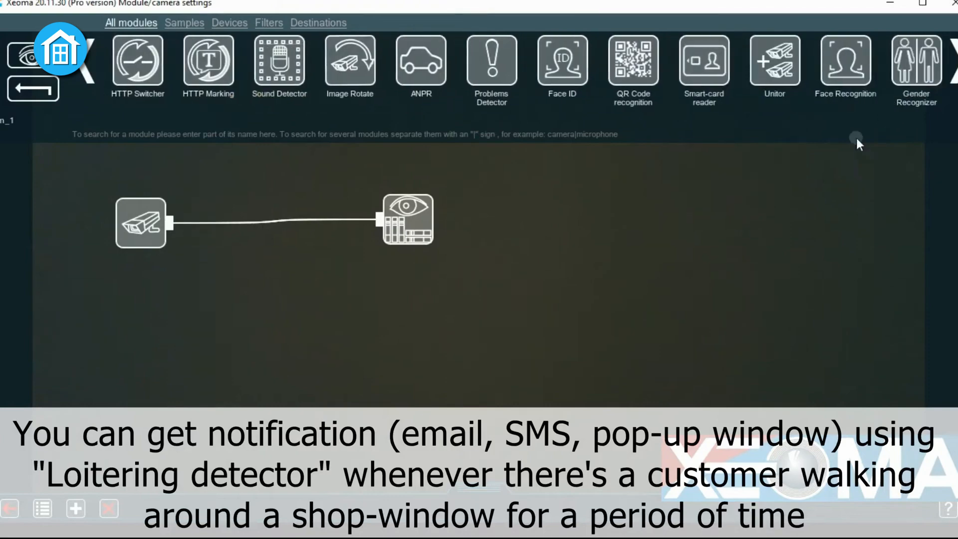